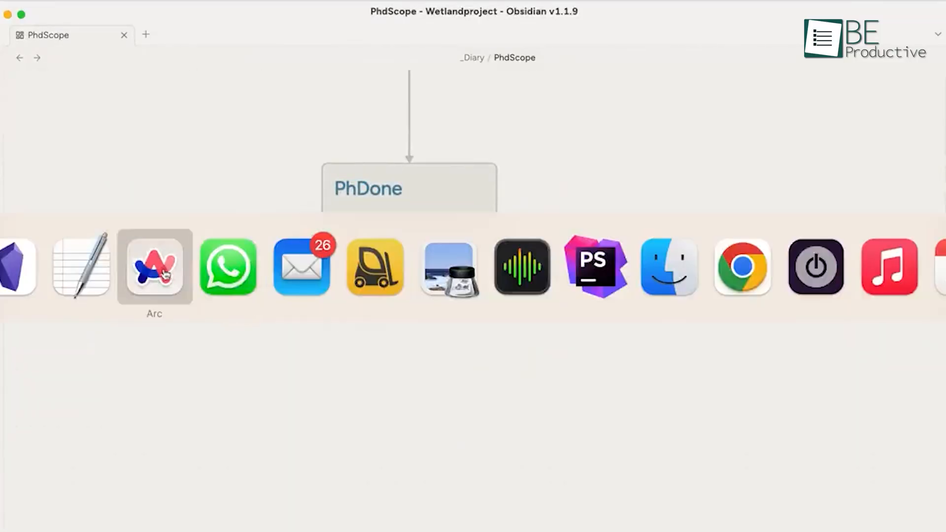
Step: Locate the Be Productive note through the sidebar and file search
click(154, 266)
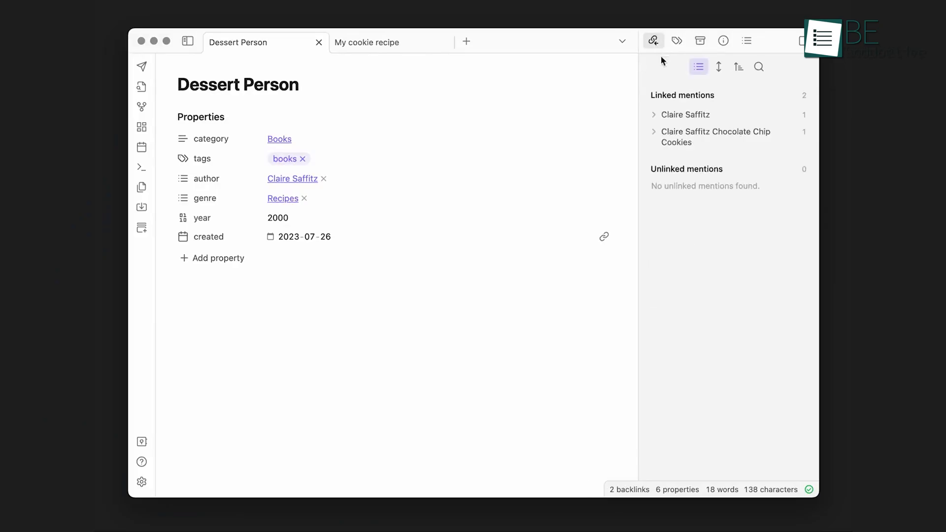
click(718, 131)
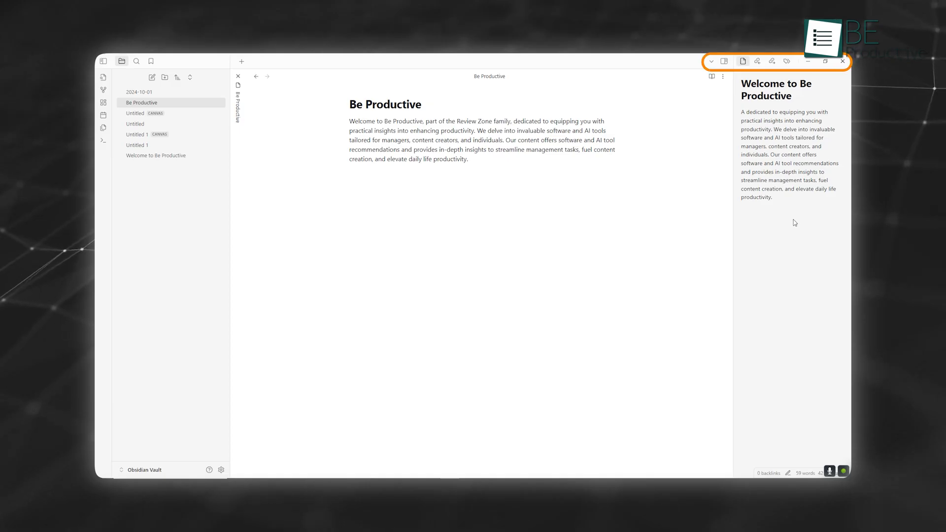
click(104, 61)
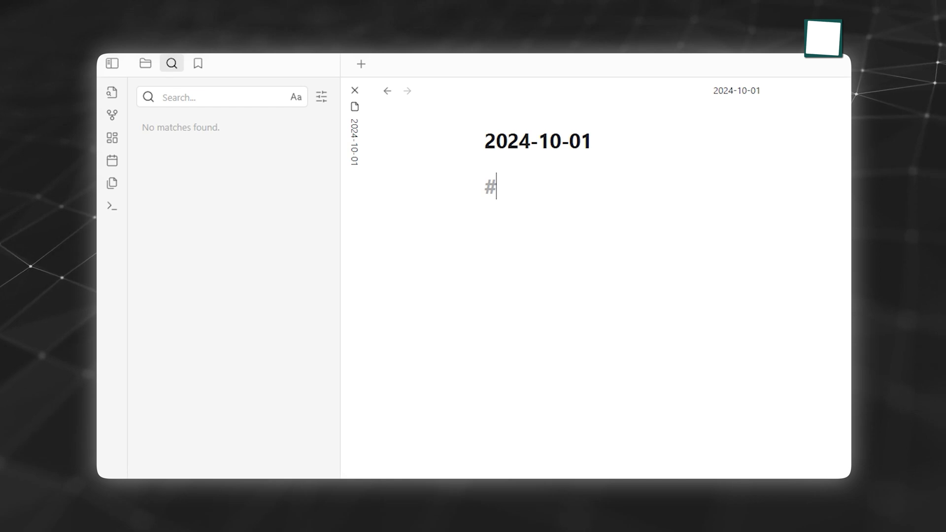
text(files)
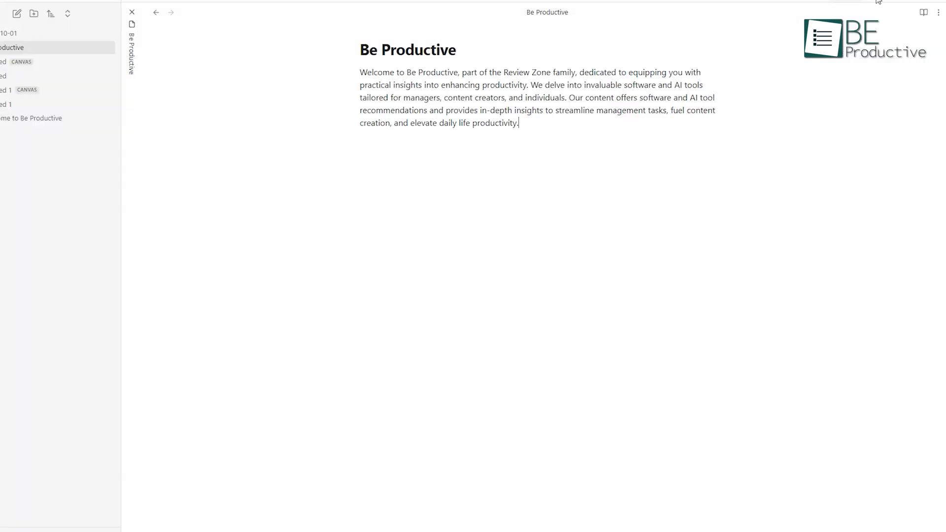
Step: Edit the note's heading so it reads Be PRODUCTIVE
click(765, 12)
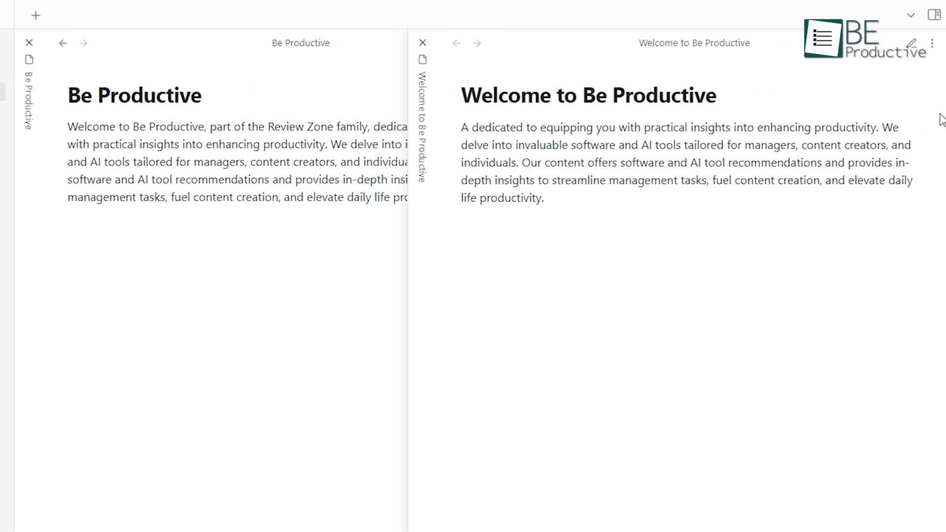
click(869, 15)
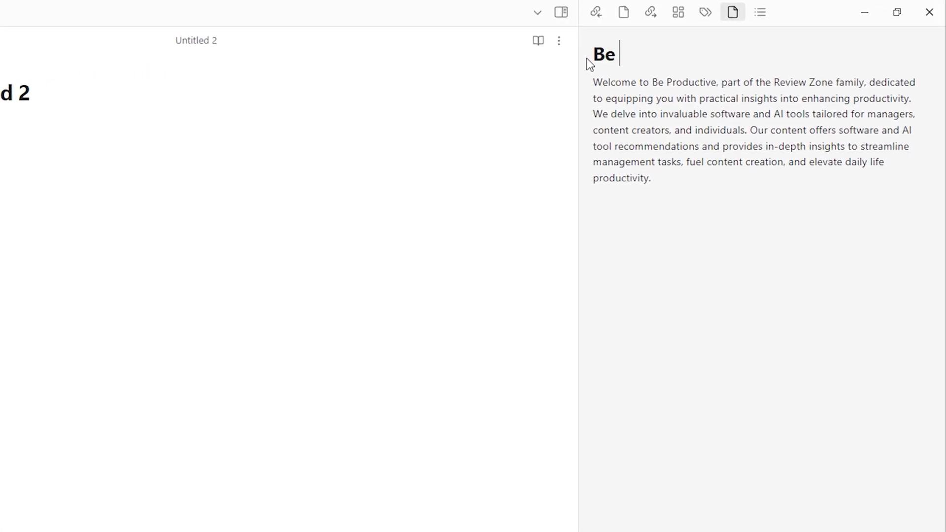
text(PRODUC)
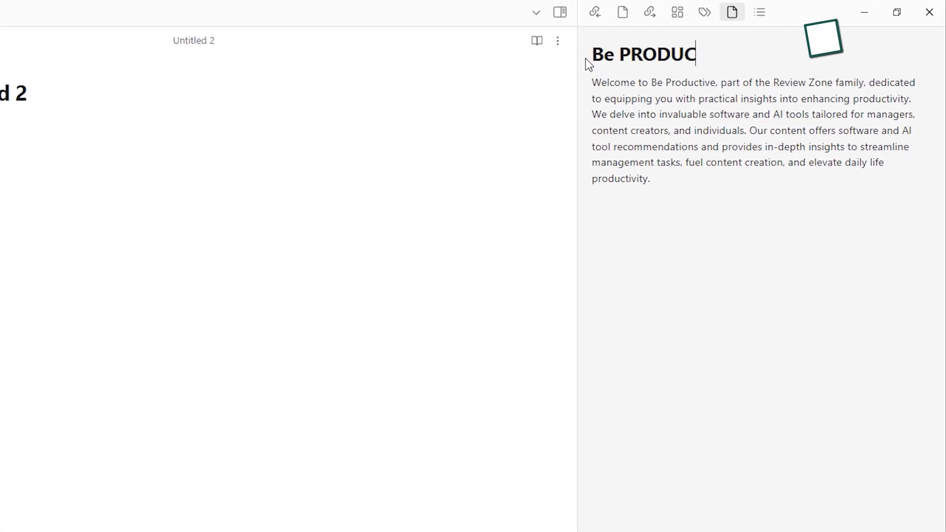
text(TIVE)
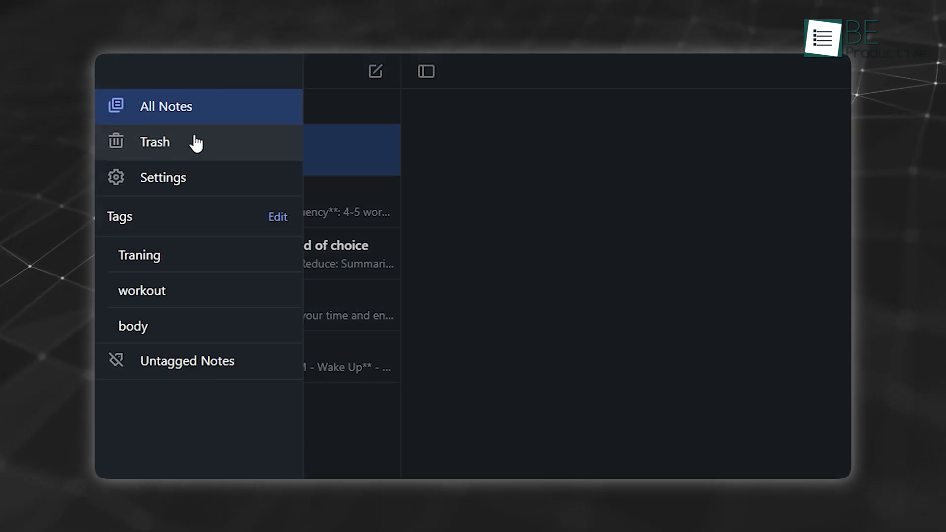
mouse_move(223, 180)
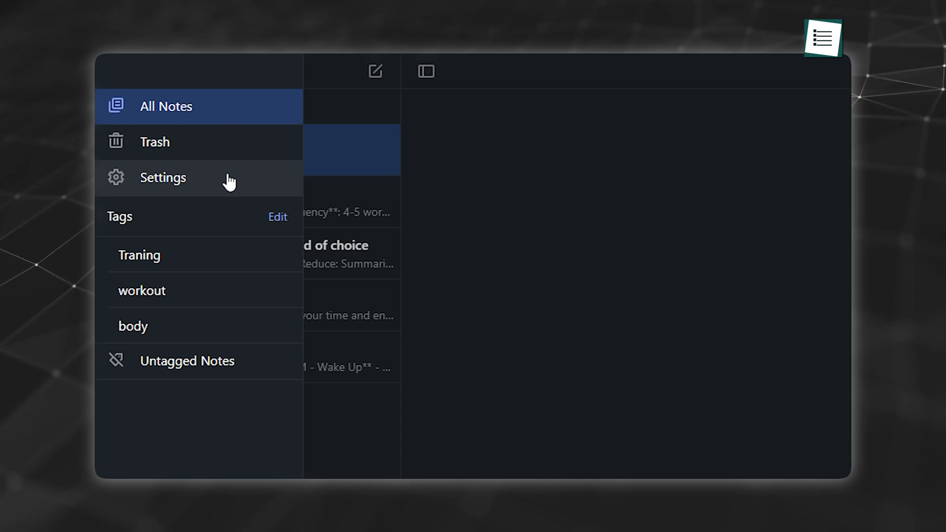
mouse_move(219, 218)
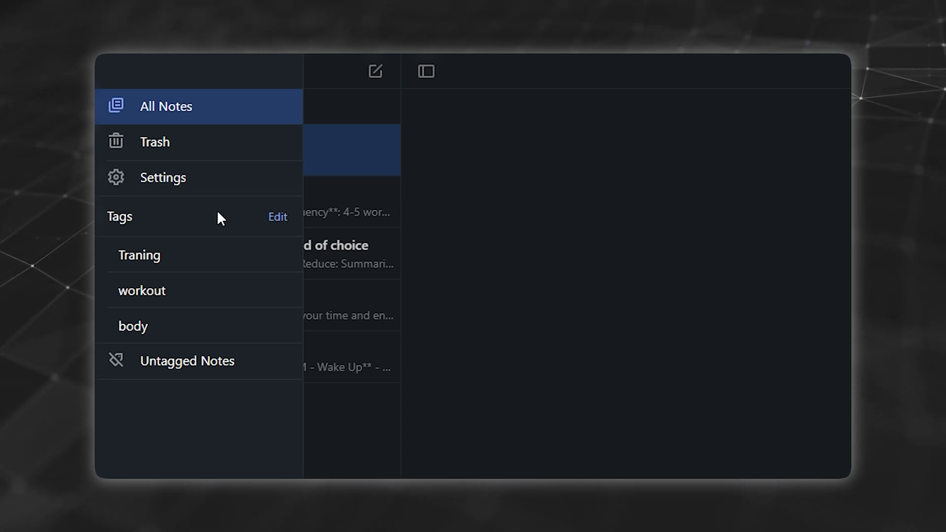
mouse_move(208, 332)
text(N)
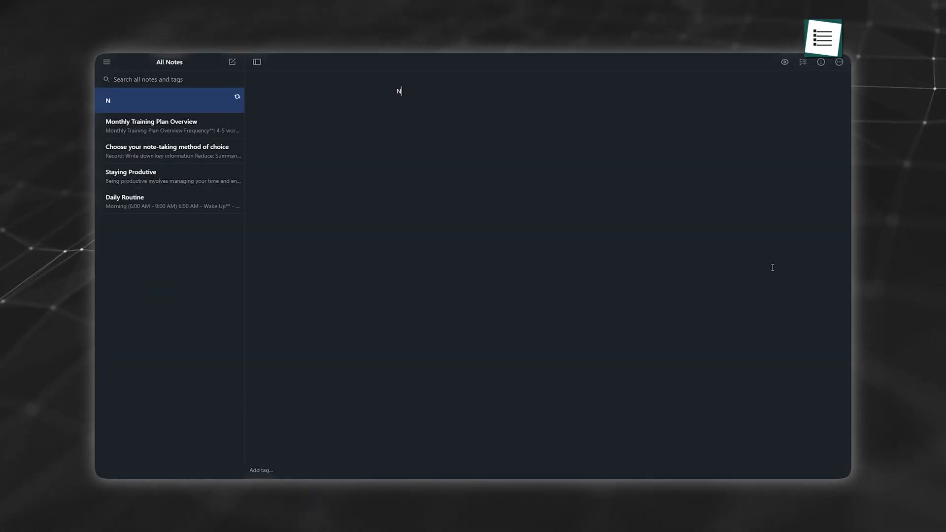
Step: Title the fresh Simplenote note New Notes and start a line beneath it
text(ew N)
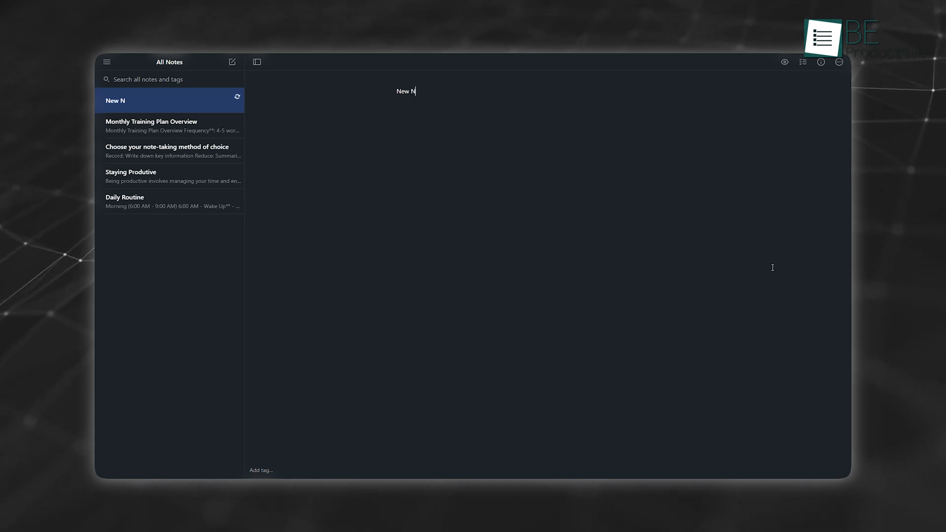
text(otes)
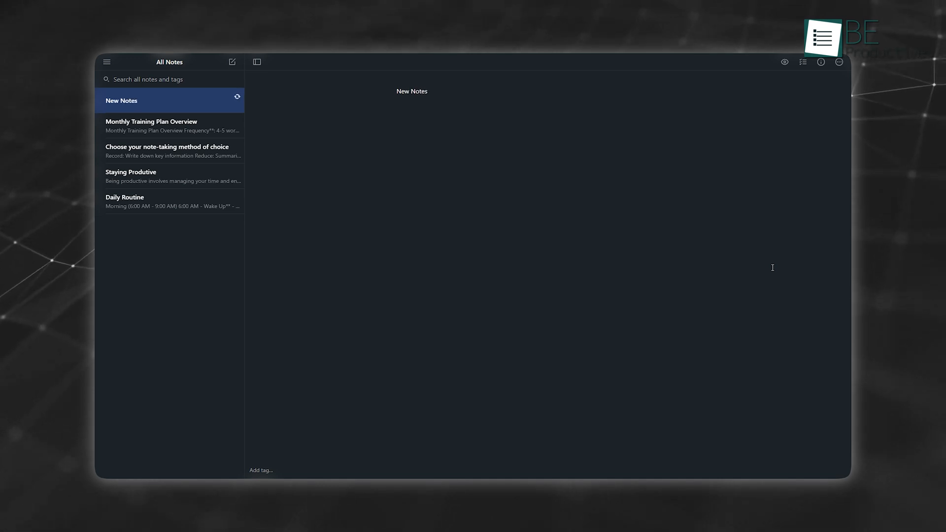
click(838, 62)
text(## )
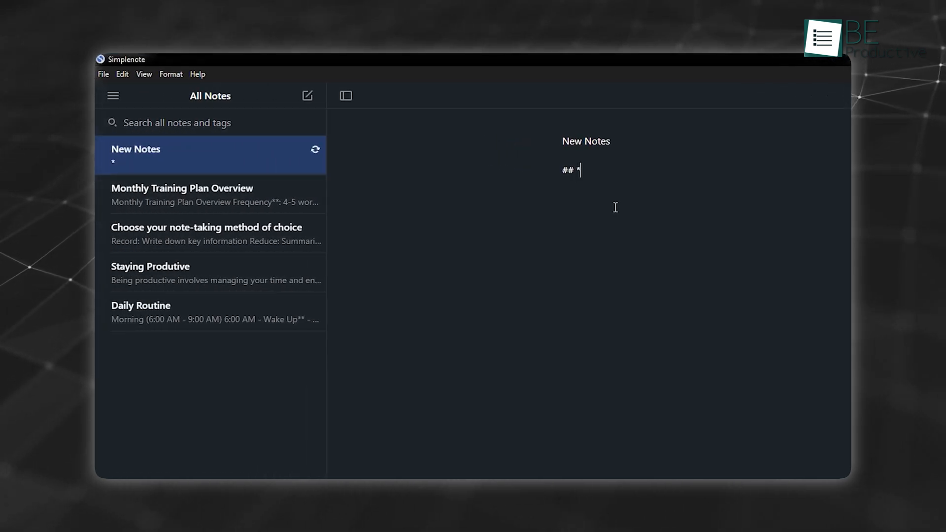
Step: Try markdown bold markup under the title, writing *bold
text(*bol)
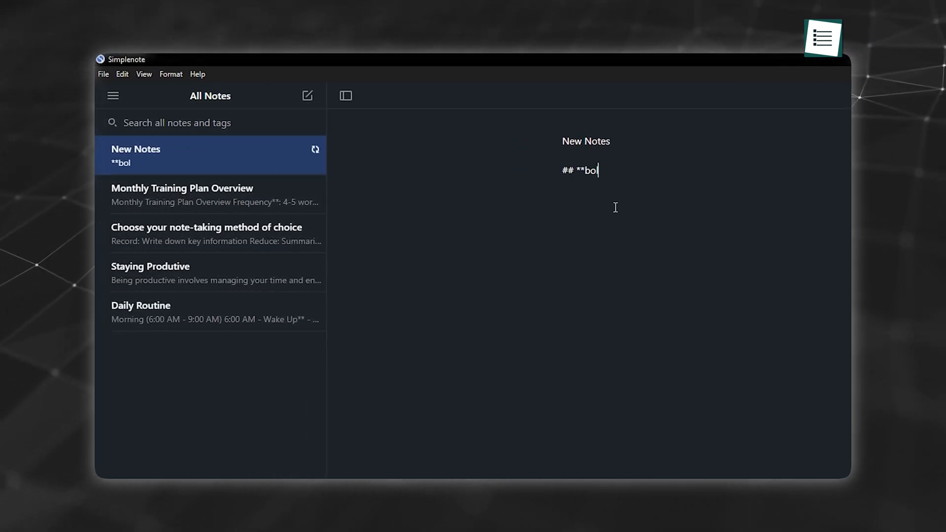
text(d)
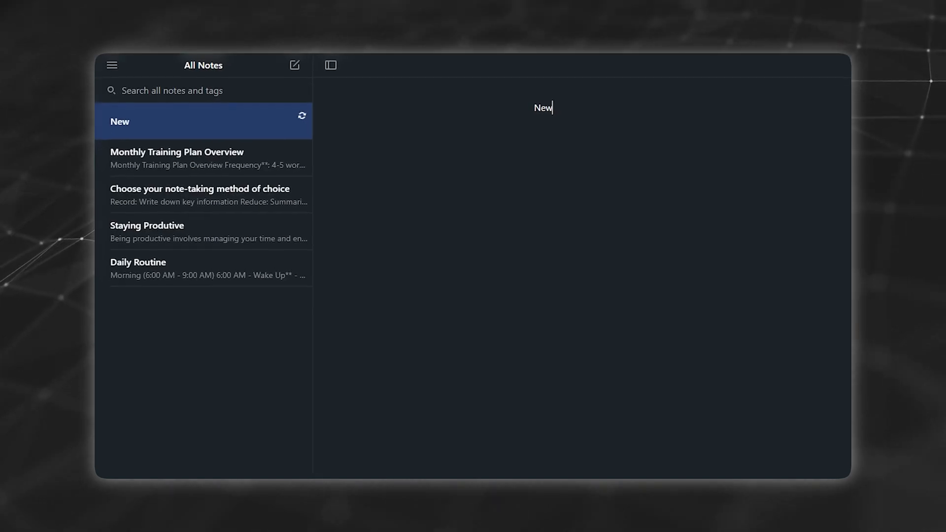
text(No)
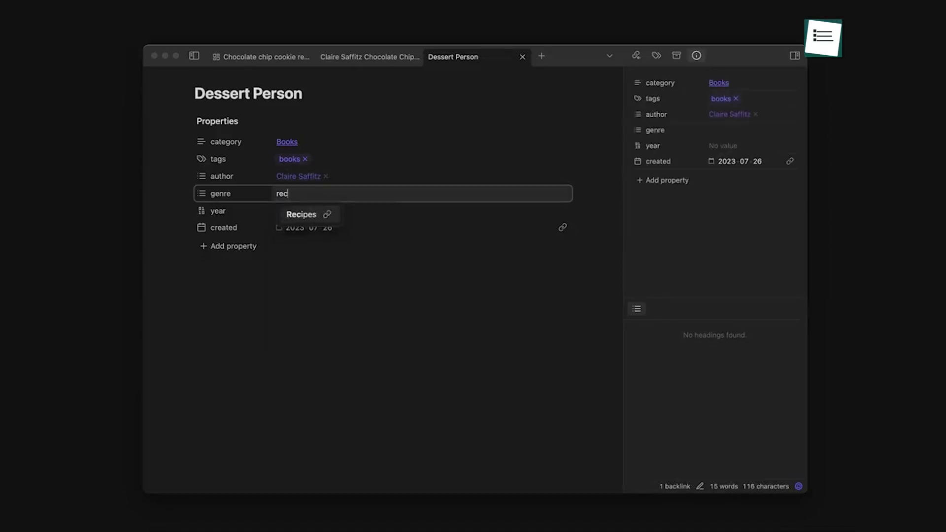
Step: Set Dessert Person's genre property to Recipes and go to the author's note
click(301, 214)
text(2000)
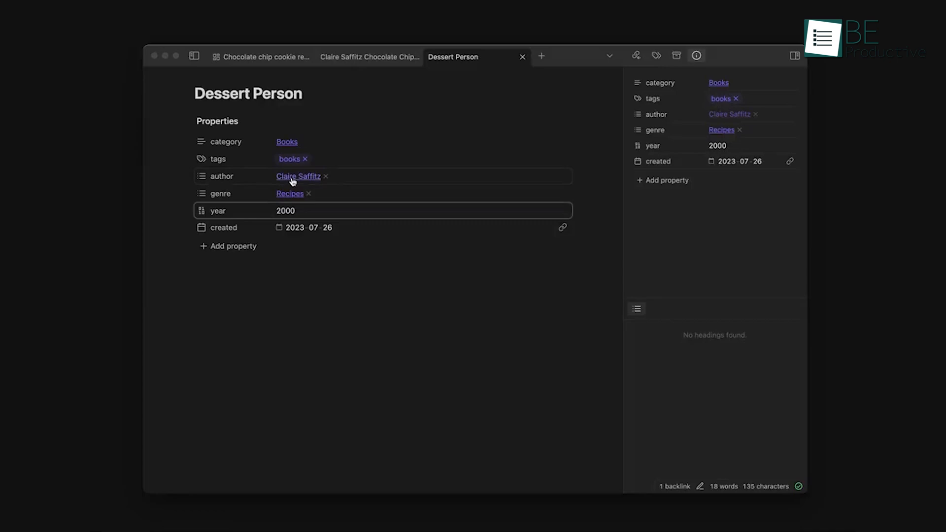
click(297, 177)
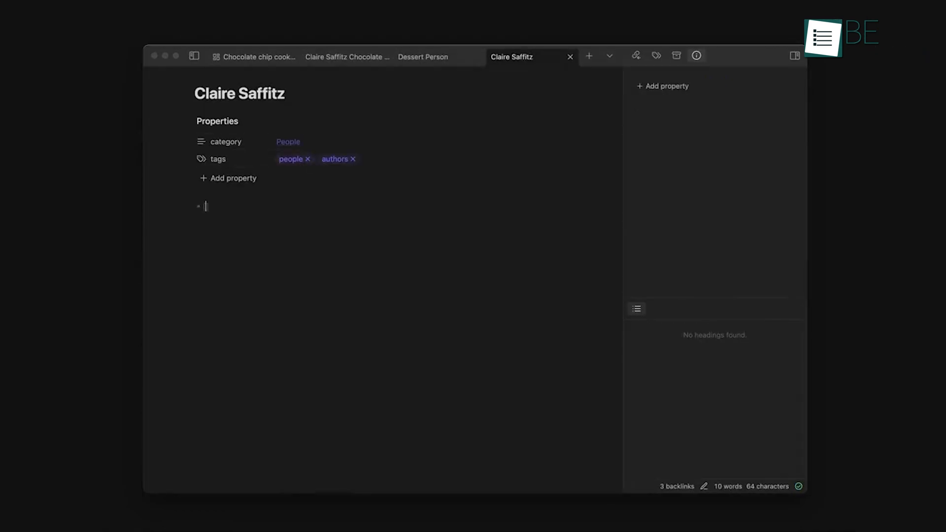
Step: Add a [[Dessert Person]] link inside the author's note so it renders
text([[Dessert Person]])
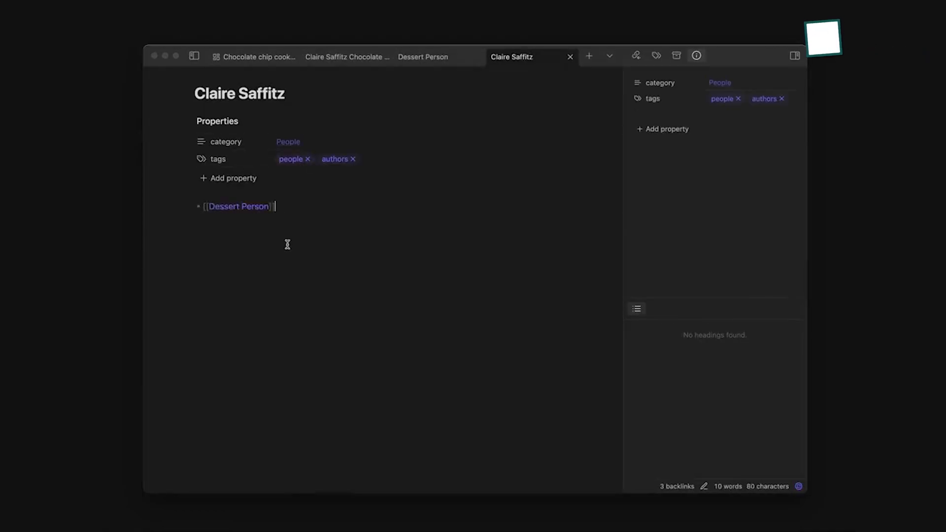
click(313, 236)
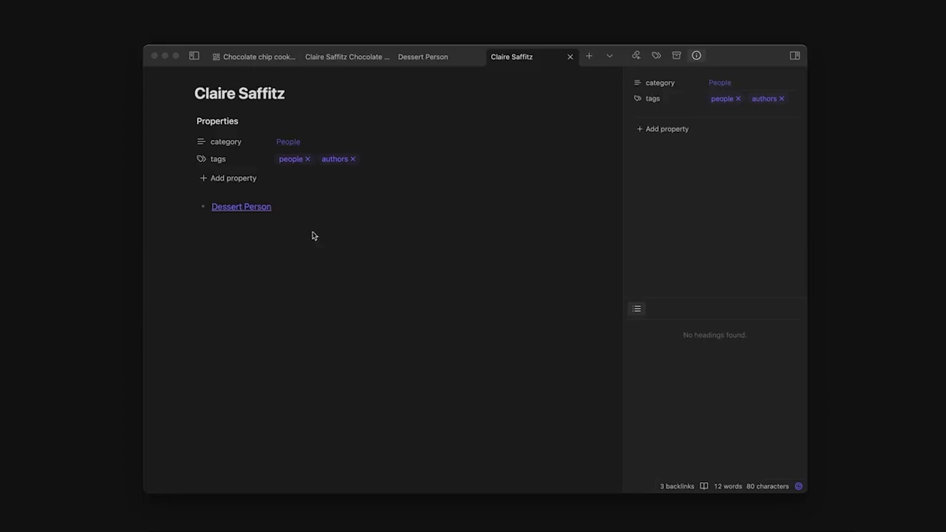
click(346, 56)
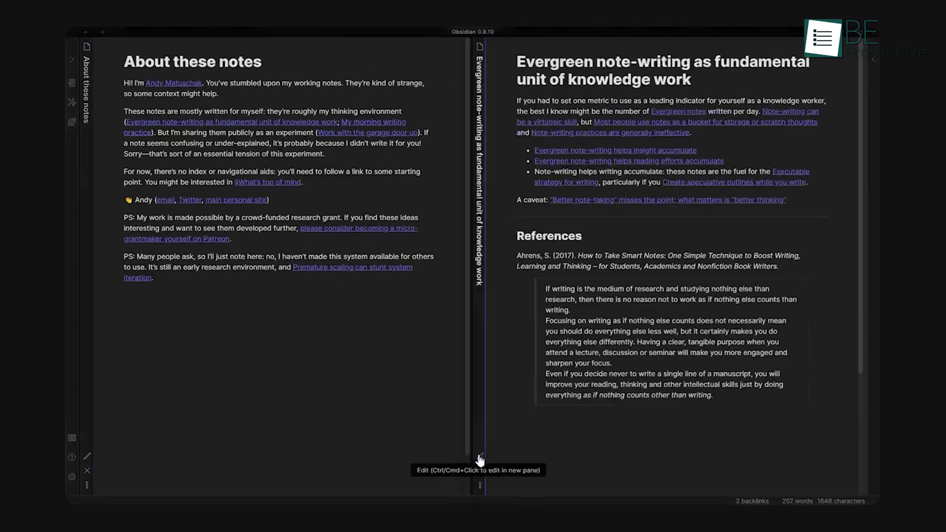
mouse_move(685, 116)
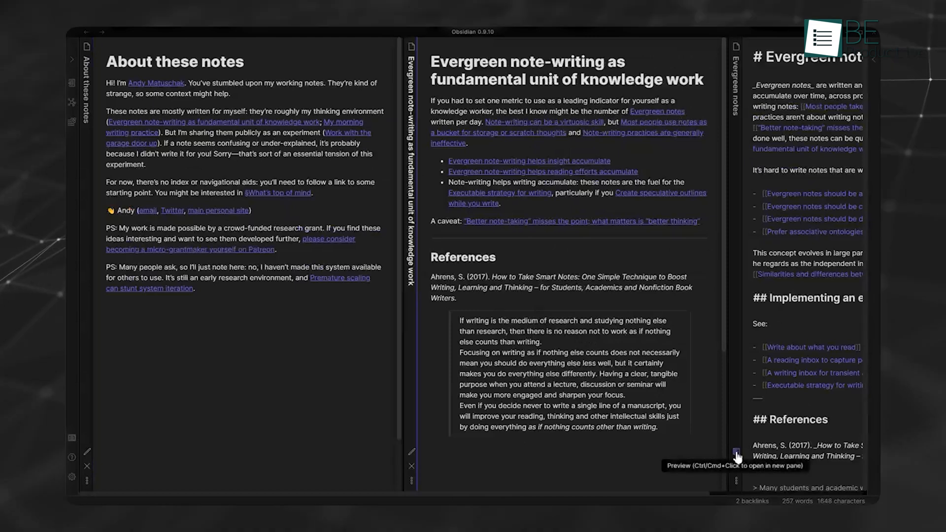
Step: Show the linked Evergreen and Better note-taking notes rendered in side-by-side panes
click(736, 454)
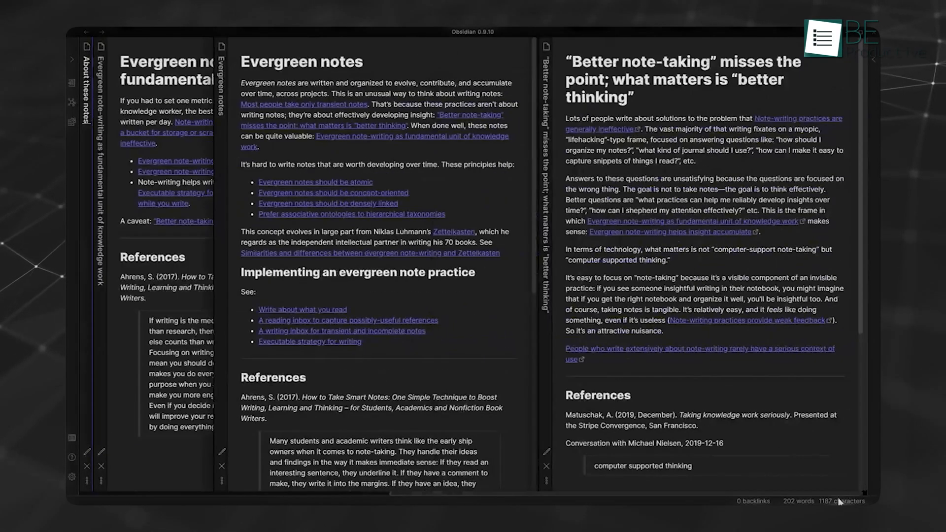
click(546, 453)
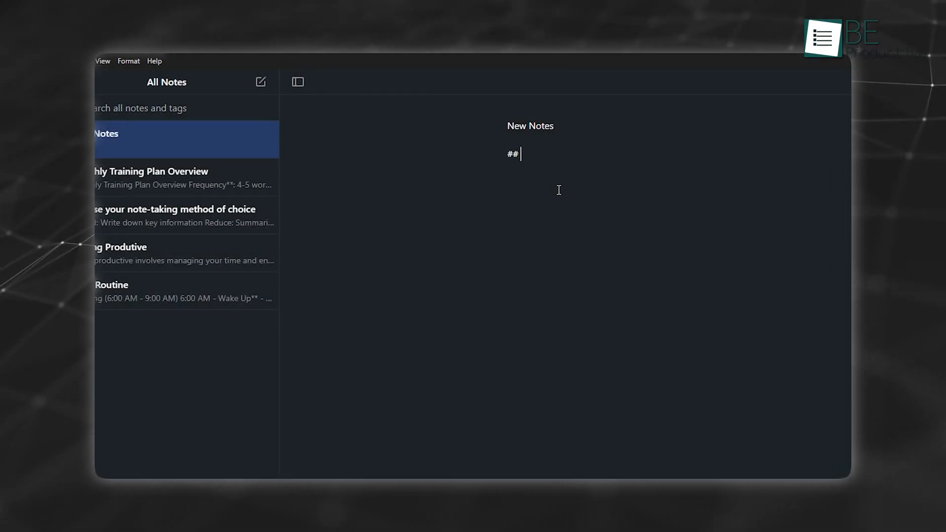
Step: Write **bold after the ## so the heading word bold is marked as bold
text(**)
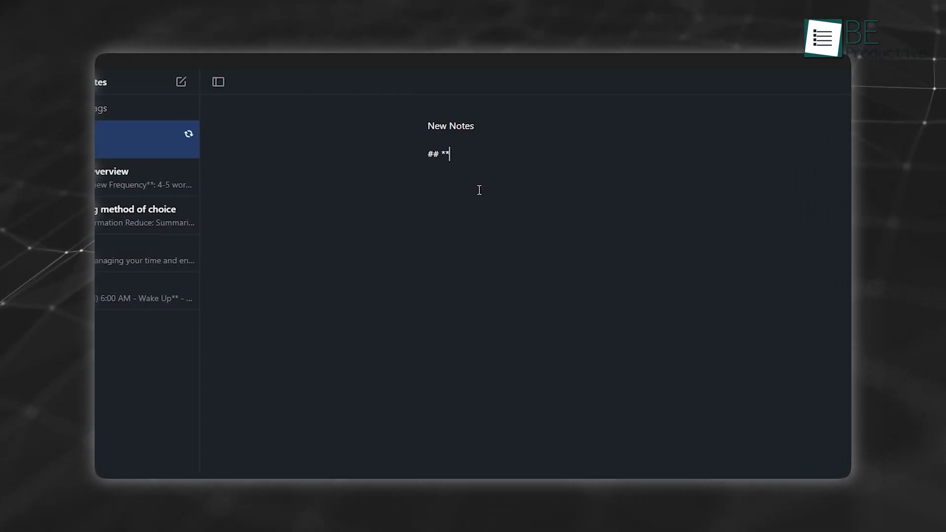
text(b)
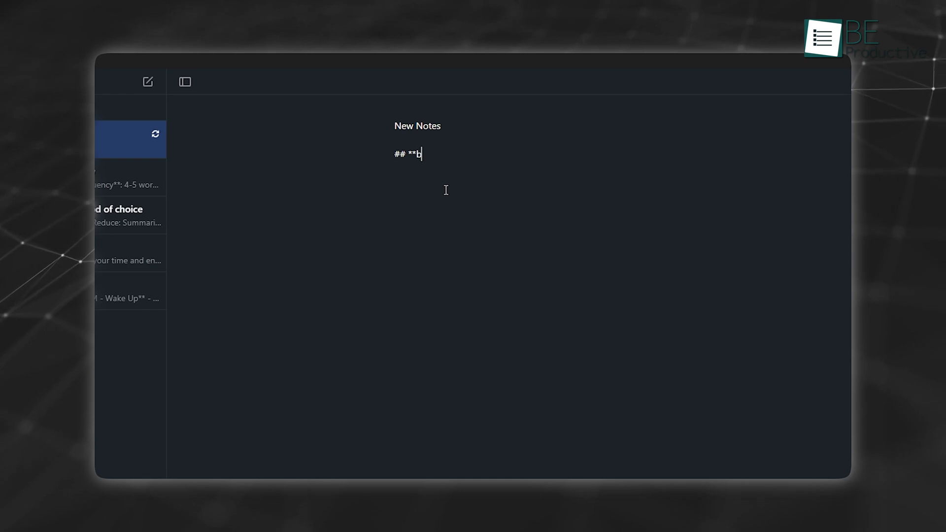
text(old)
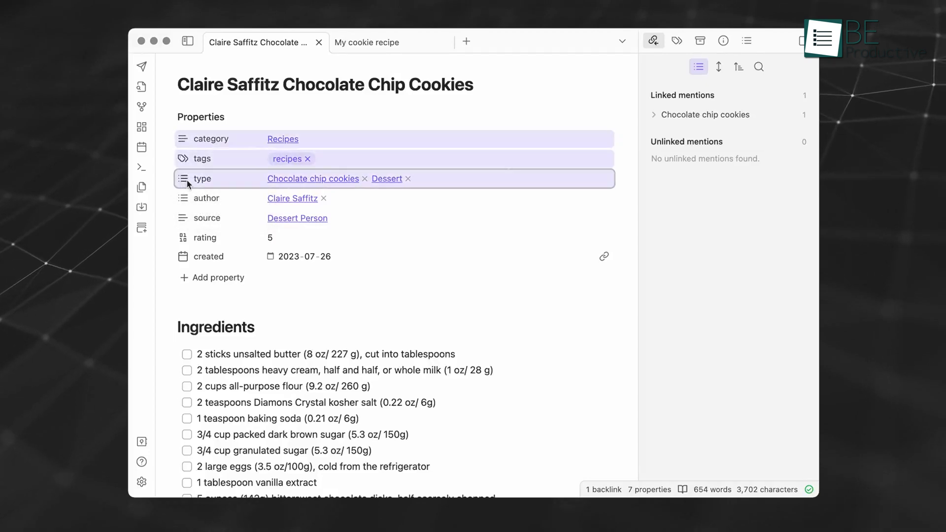
Step: View the 88lqss cat meme PDF from the file explorer
click(366, 42)
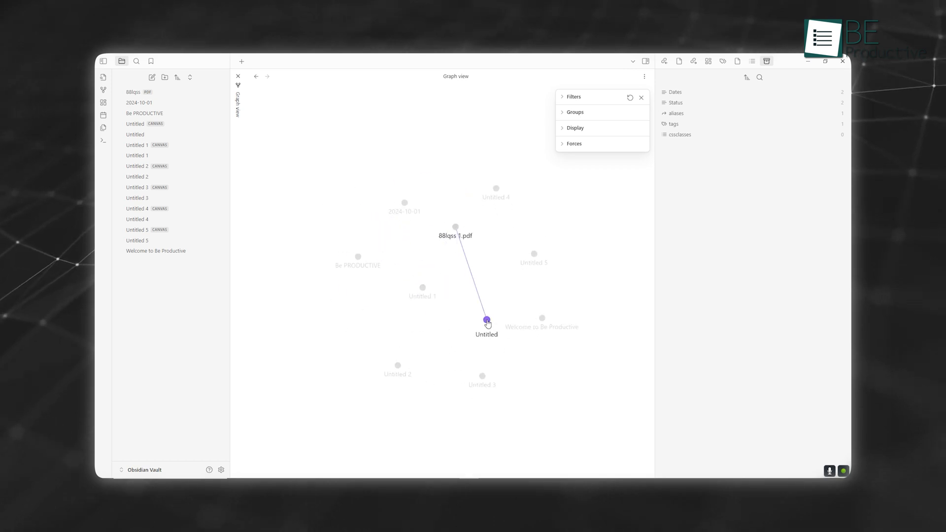
click(133, 92)
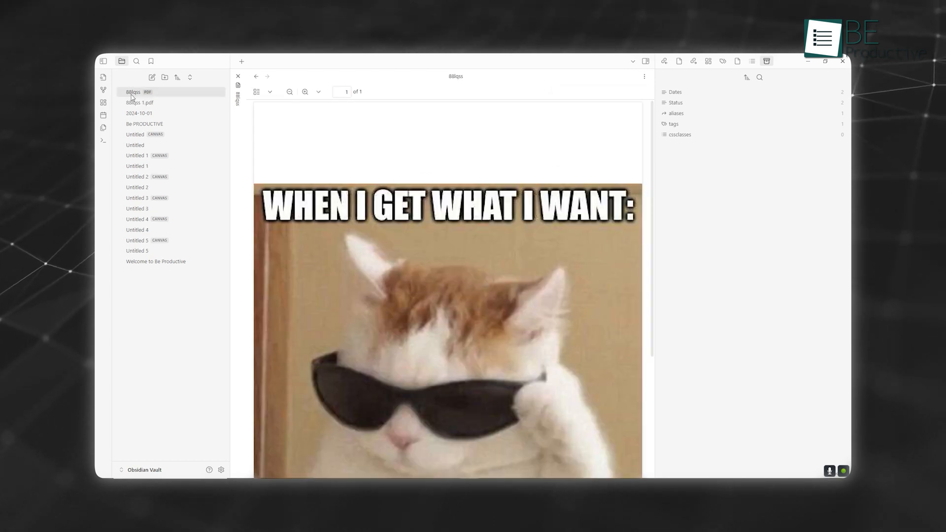
click(103, 89)
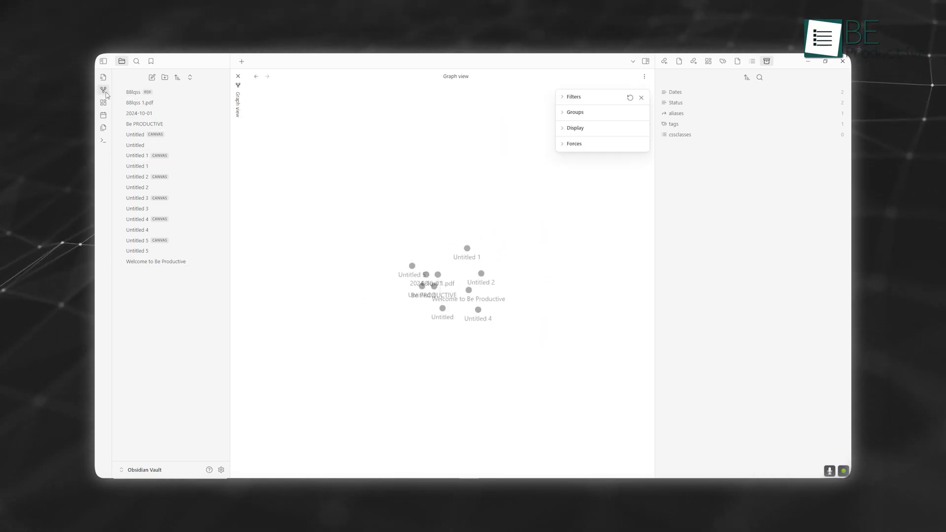
Step: Bring up the graph view of all notes in the vault
click(135, 145)
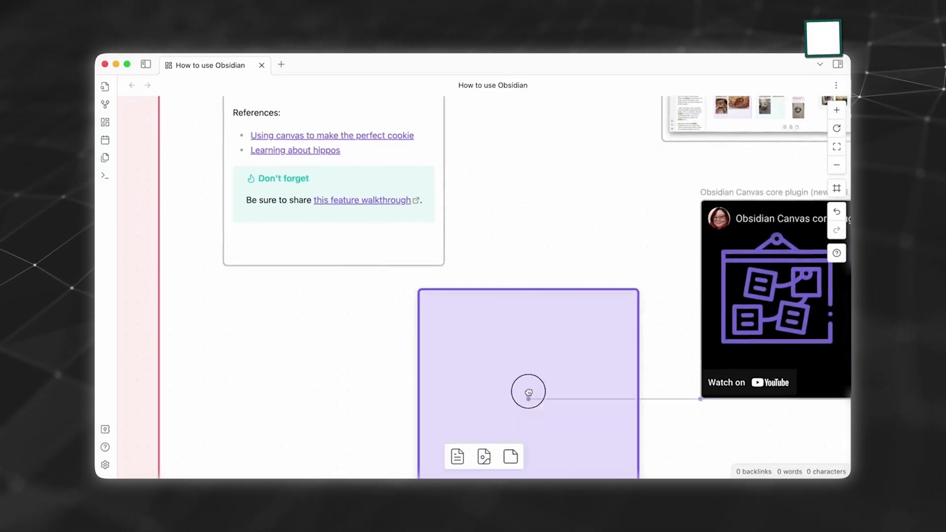
Step: Show the How to use Obsidian canvas with its grouped cards, image, PDF and video
click(456, 457)
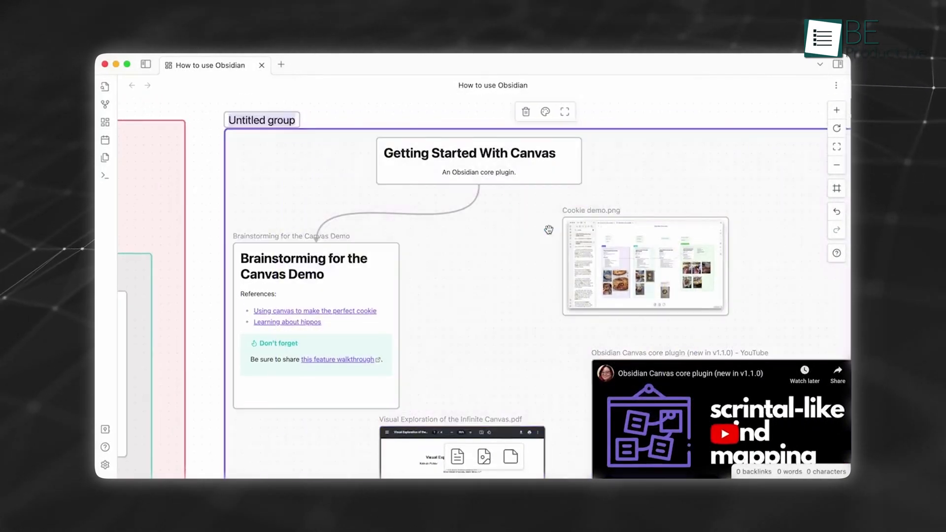
click(544, 111)
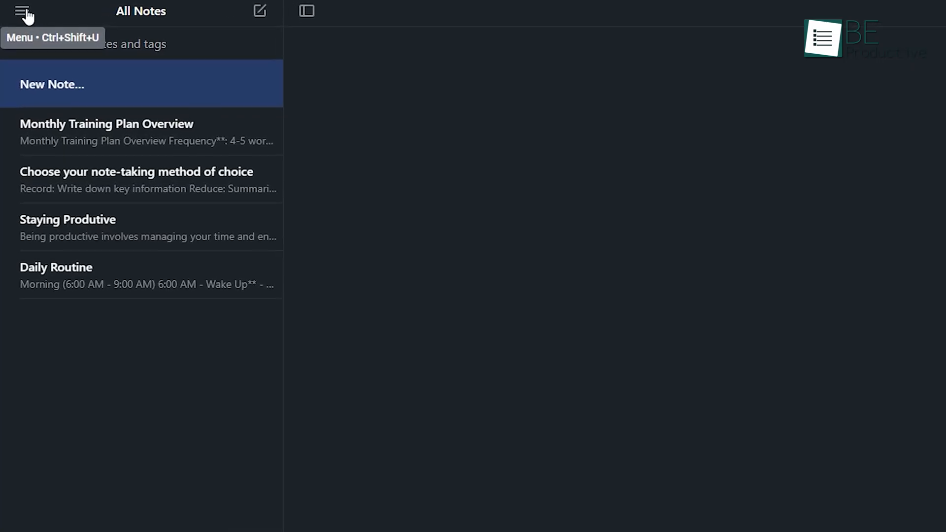
Step: Tag the schedule note from the navigation menu and begin searching for work
click(23, 11)
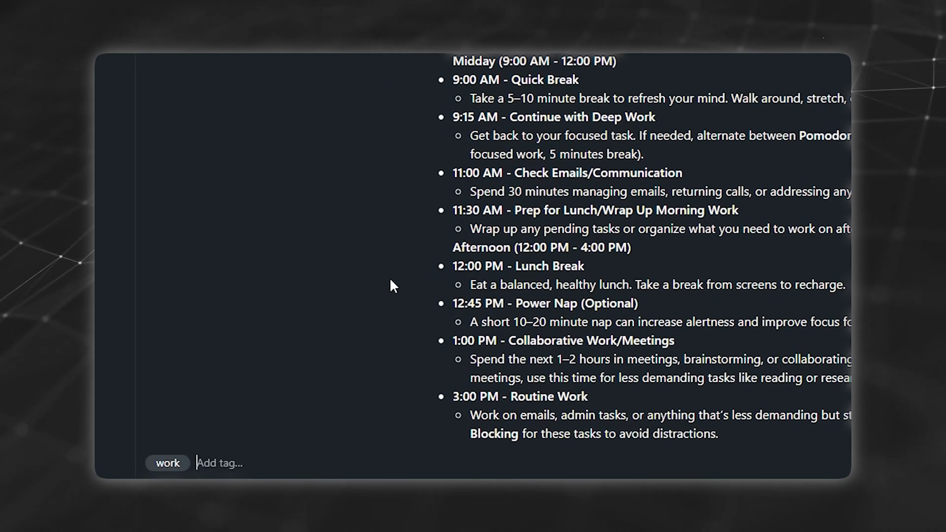
text(tas)
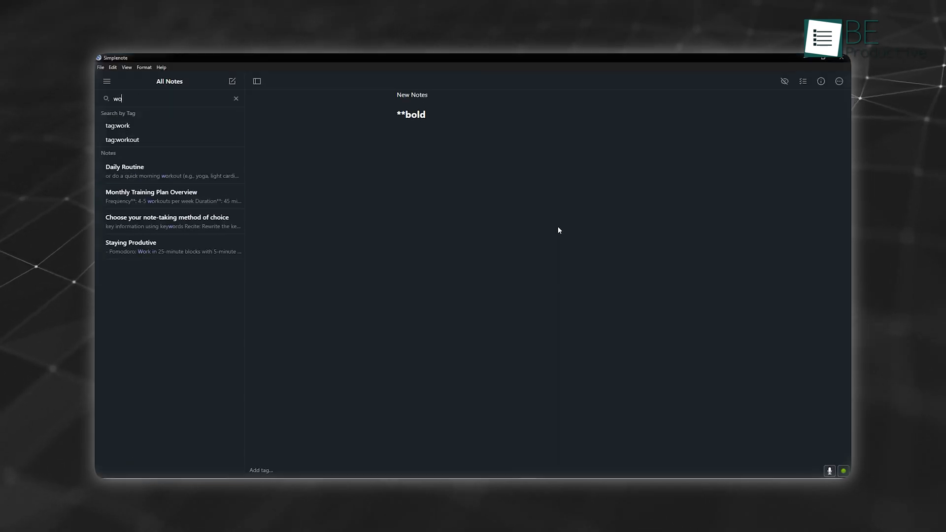
Step: Finish the work search and start editing the Staying Produtive result
text(rk)
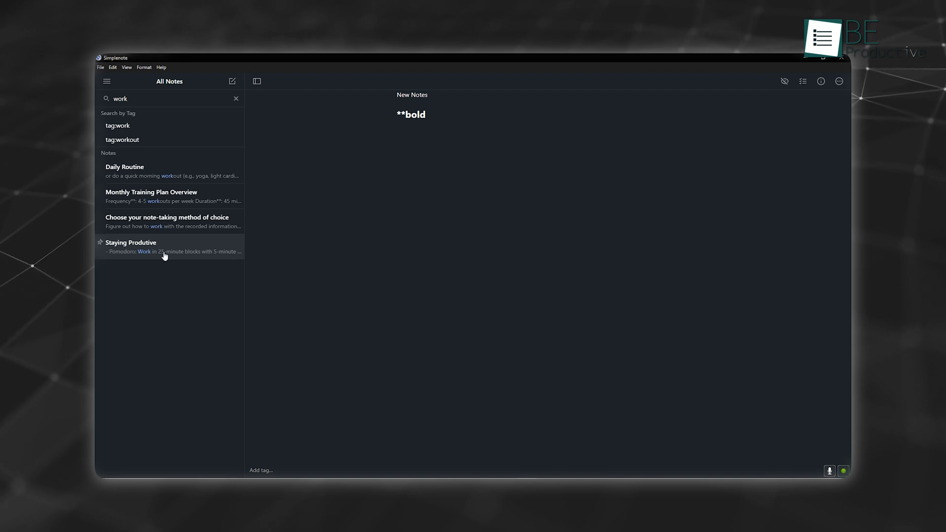
click(170, 247)
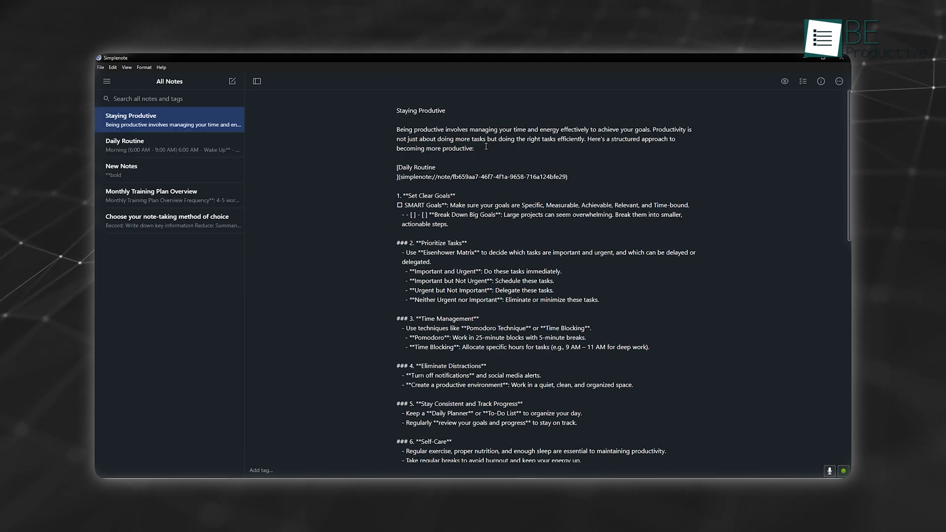
click(785, 81)
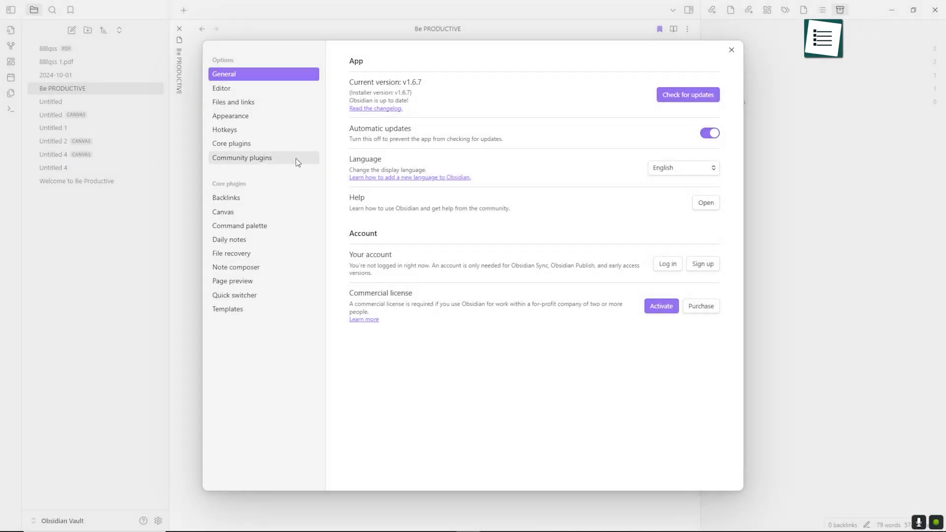
Step: Reach the community plugins catalogue from Obsidian's settings
click(242, 158)
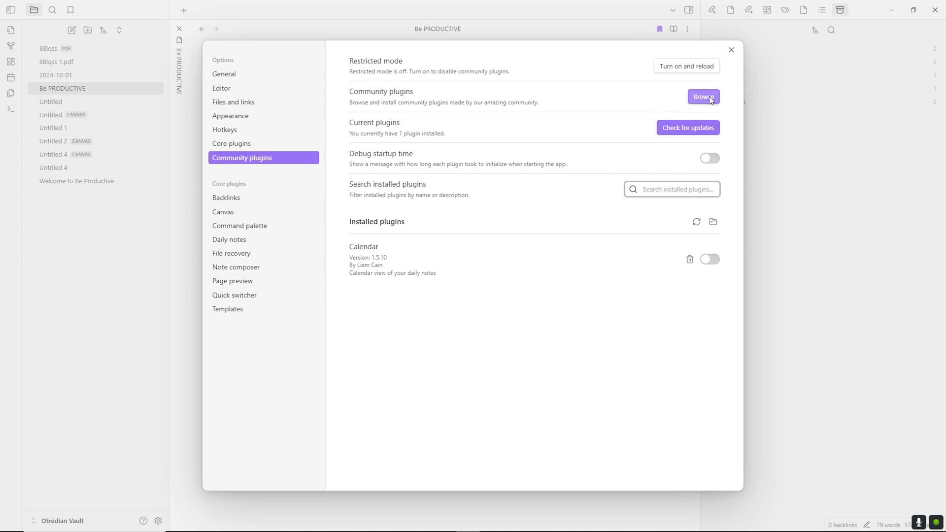
click(703, 96)
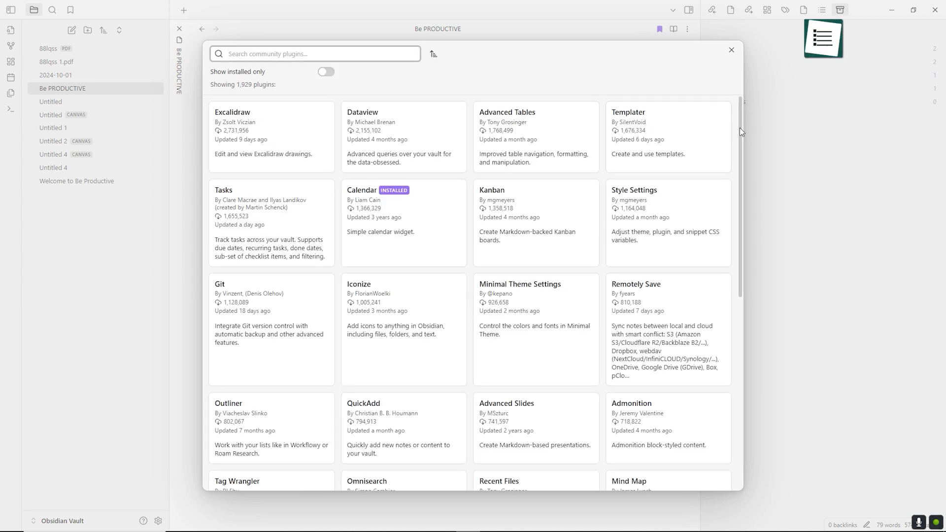
Step: Browse the catalogue and search it for a daily notes plugin
scroll(down, 3)
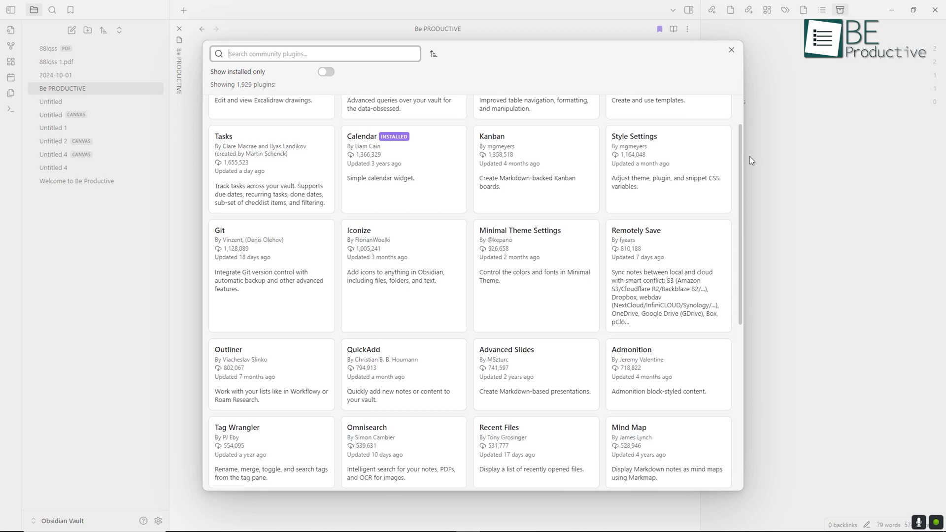
scroll(down, 3)
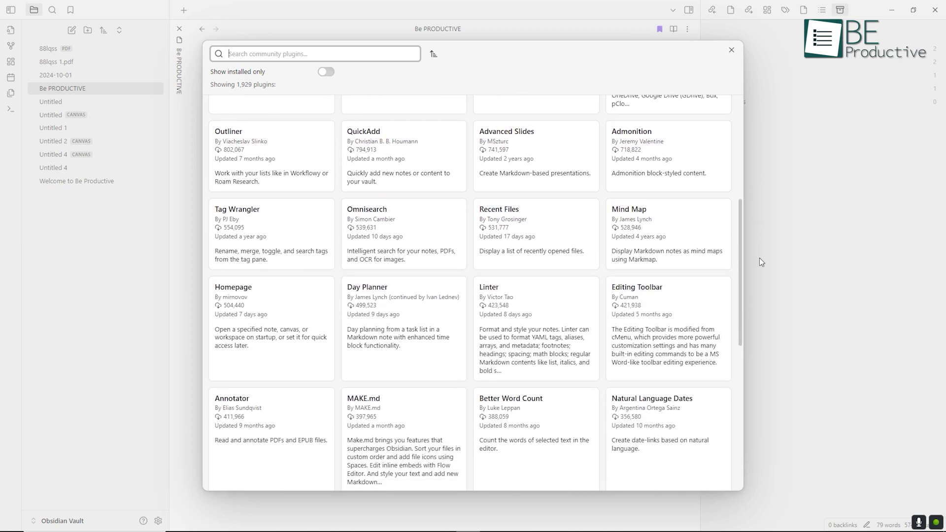
scroll(down, 3)
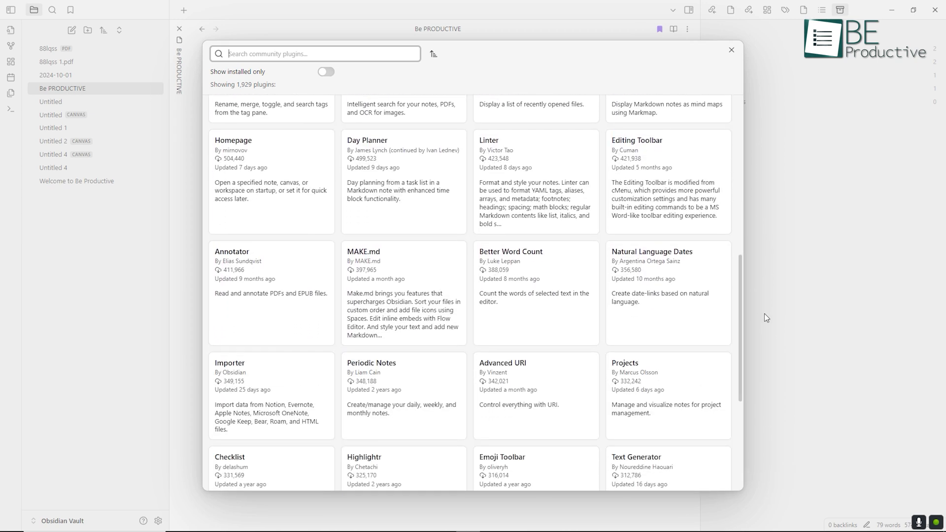
scroll(down, 3)
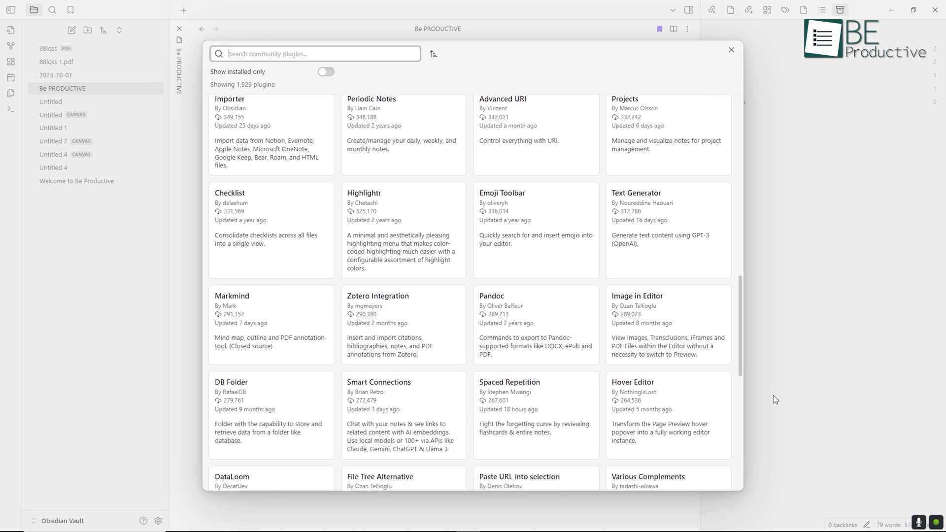
text(daily noet)
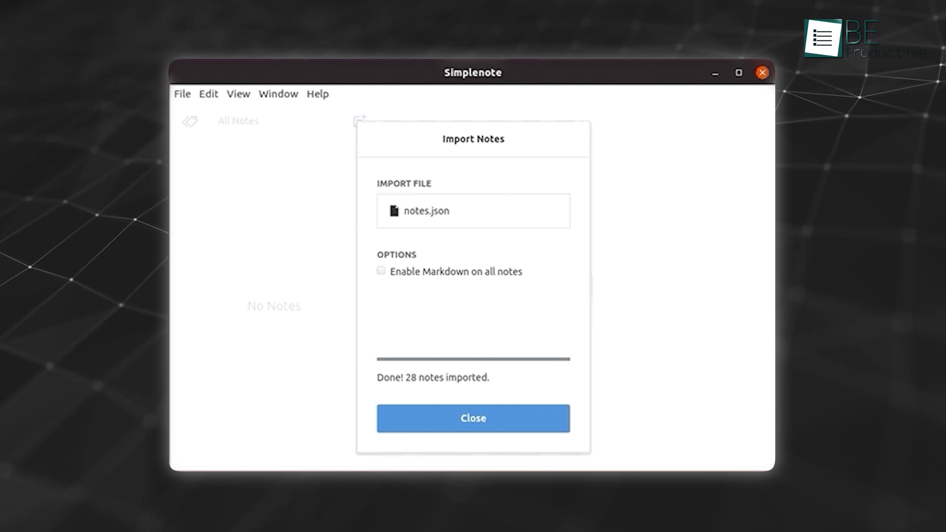
Step: Close the Import Notes dialog once notes.json has finished importing
click(472, 418)
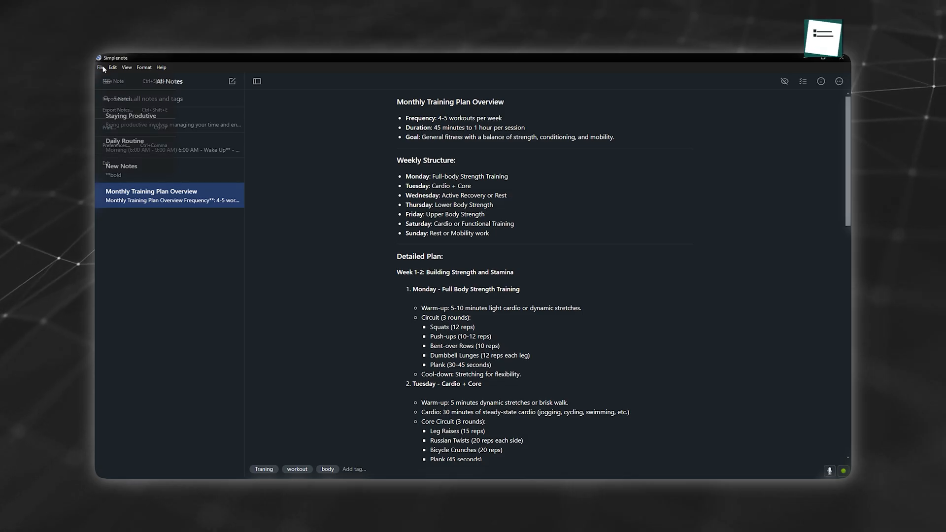
Step: Export all notes to notes.zip and view the exported Staying Produtive text file
click(117, 109)
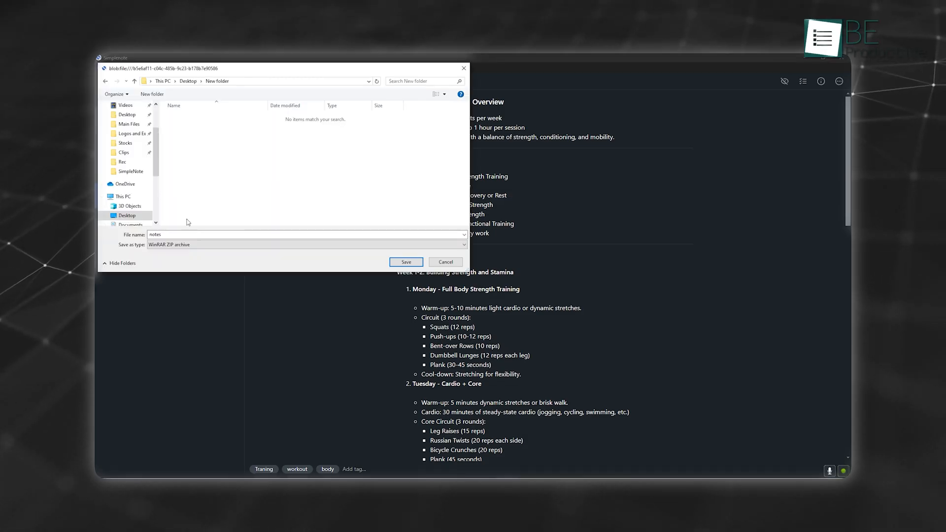
click(306, 245)
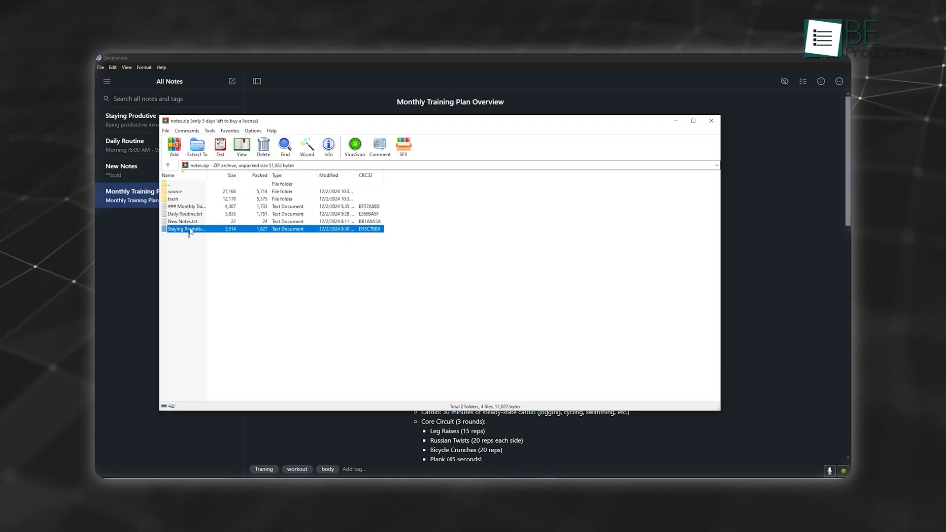
double_click(187, 228)
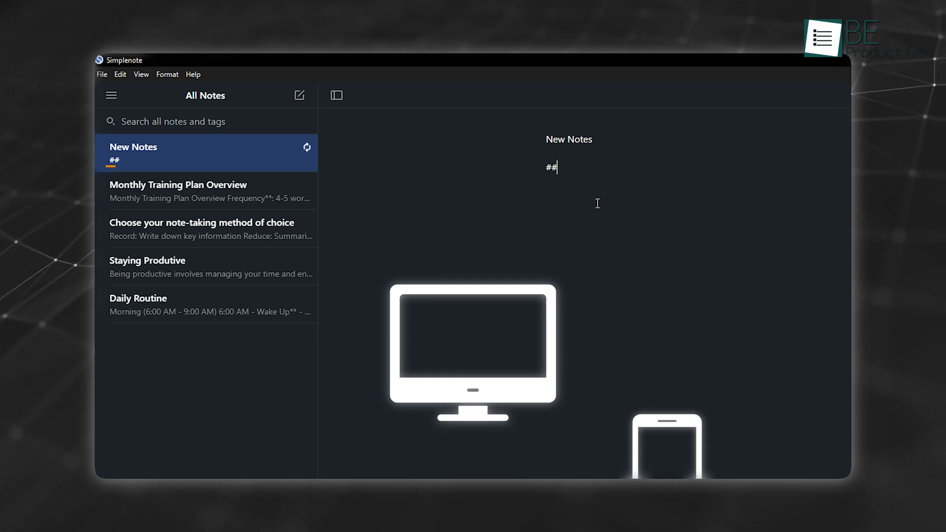
Step: Enter ** in the New Notes note to begin bold markup
text(**)
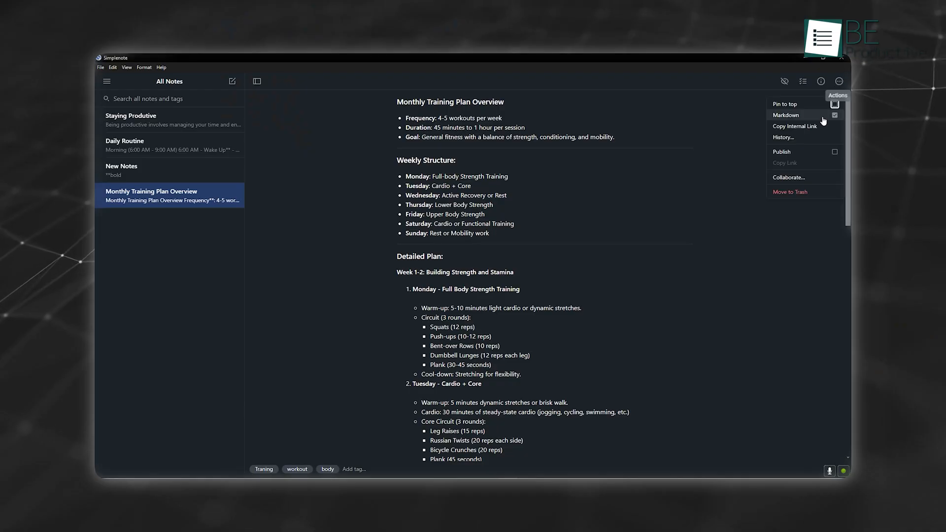
Step: Share Monthly Training Plan Overview via Collaborate by adding the entered email address
click(789, 176)
text(abs123@gmai)
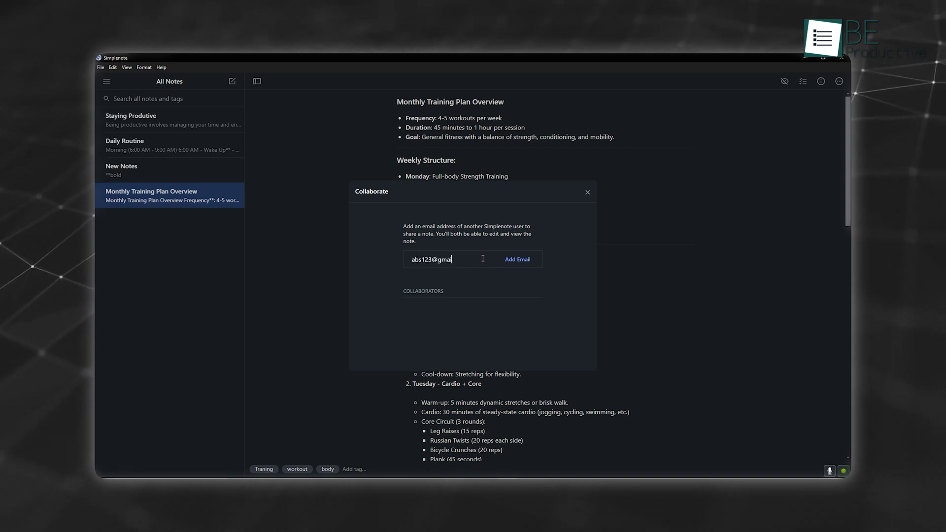
click(517, 260)
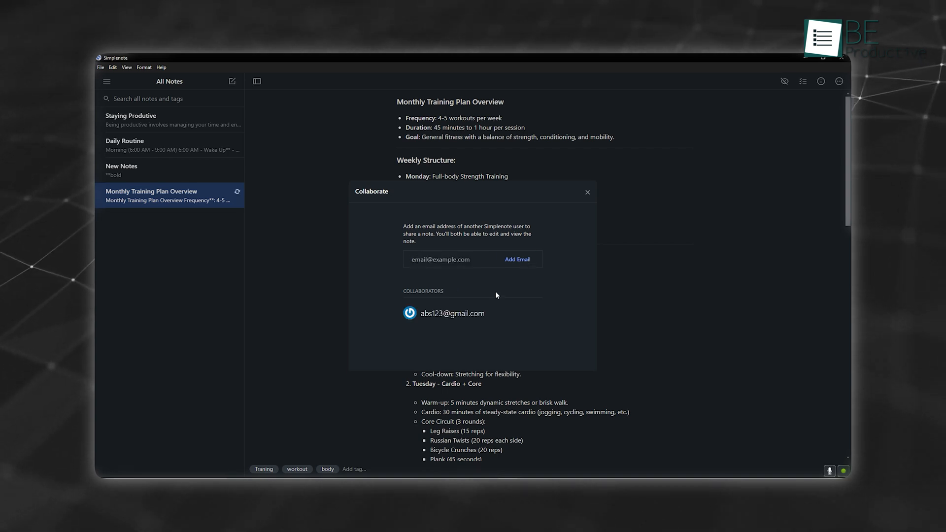